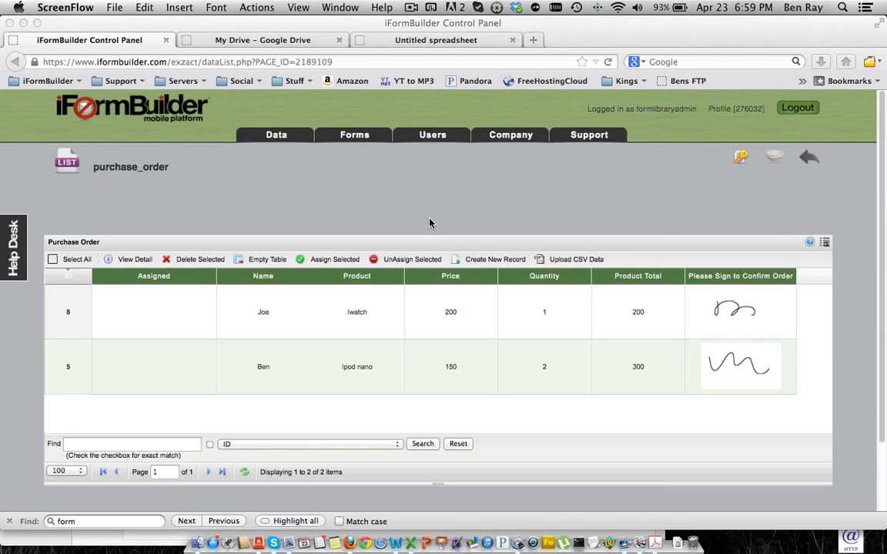
mouse_move(291, 134)
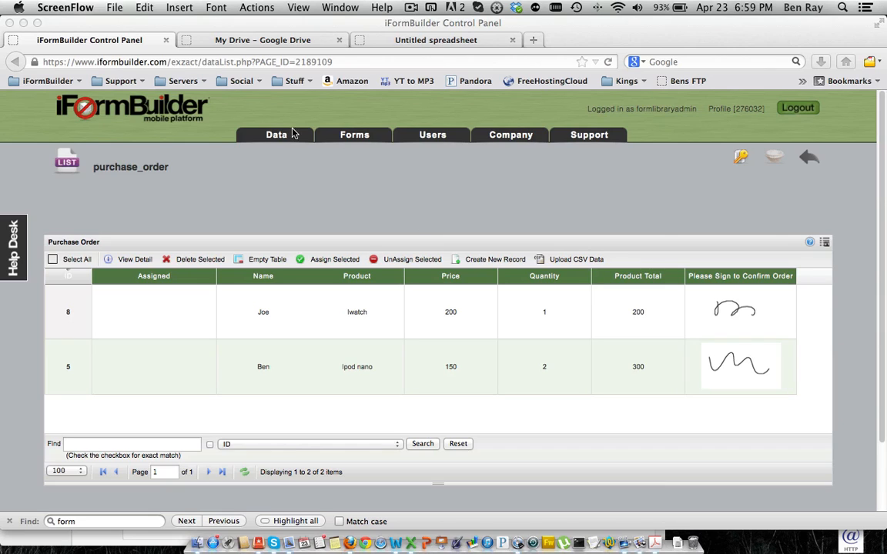
- Open iFormBuilder's Data tab to list all nine form tables, Purchase Order first
click(275, 135)
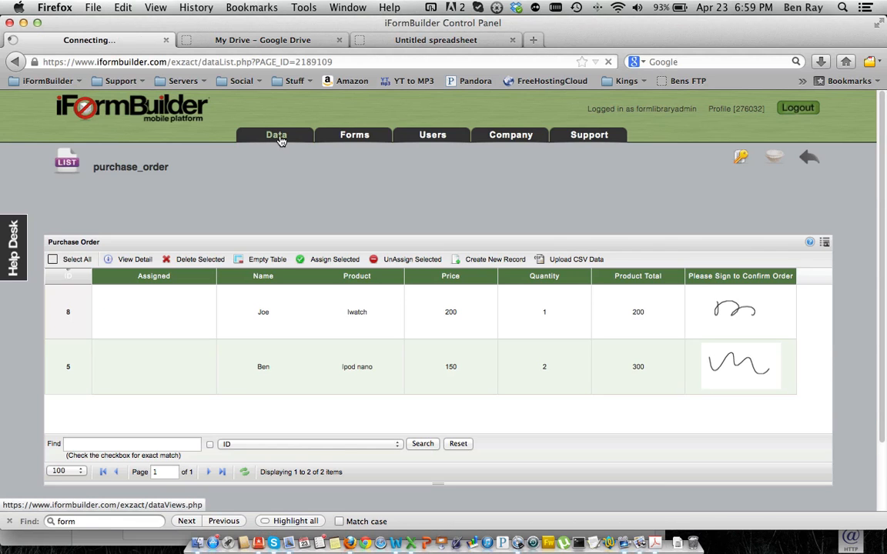
click(276, 135)
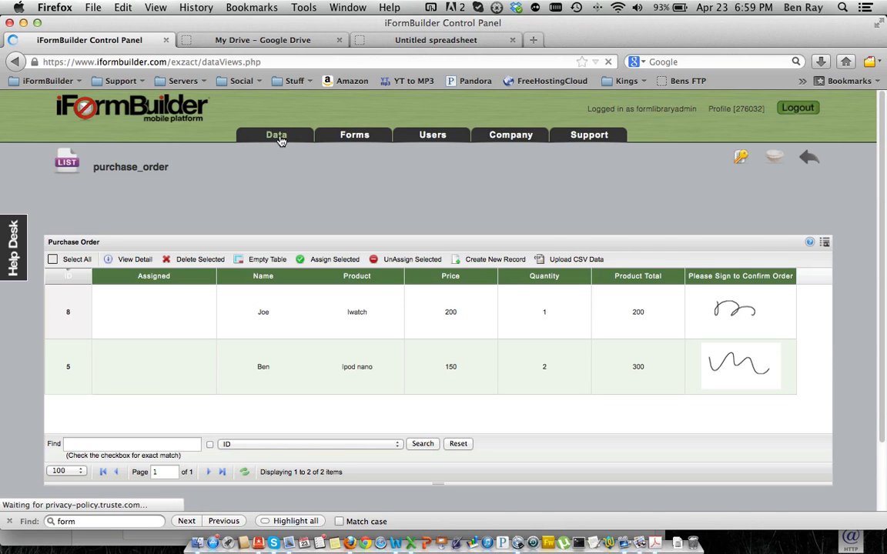
click(276, 135)
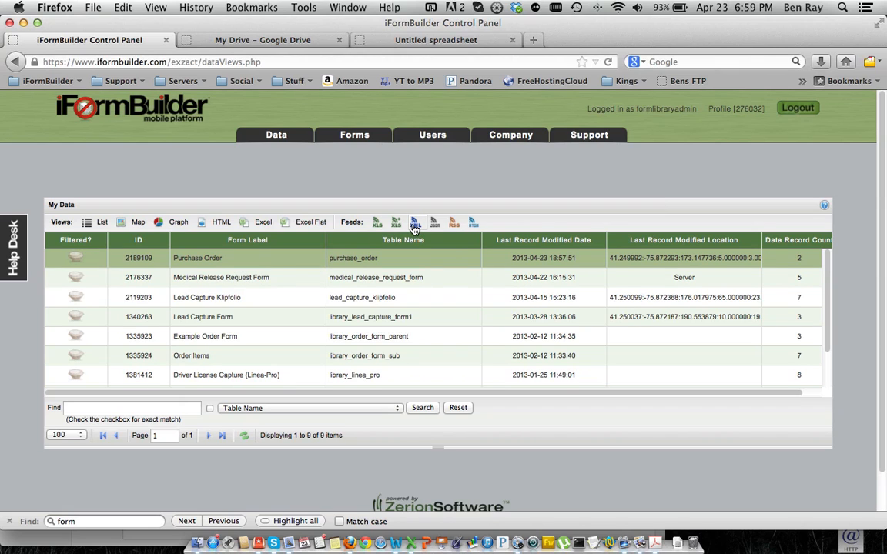
mouse_move(415, 226)
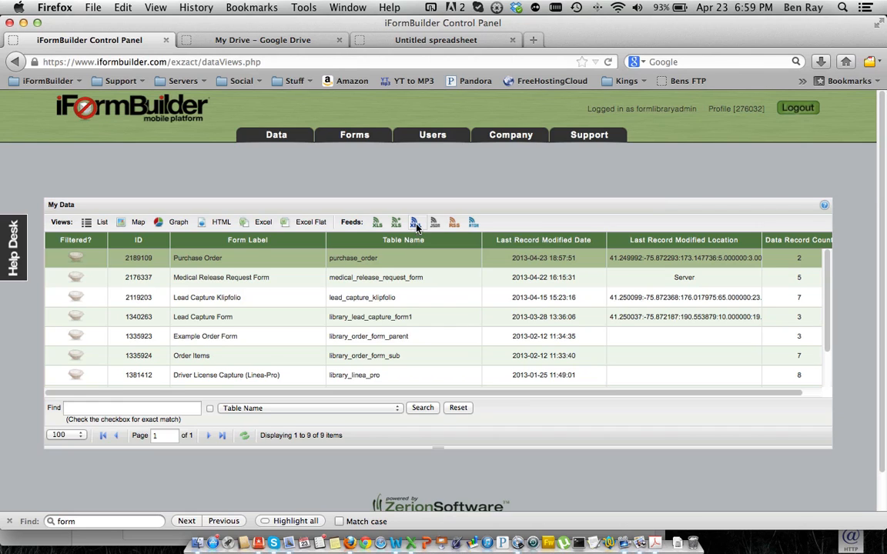
- Display the Purchase Order XML feed URL, then switch to a blank Google spreadsheet
click(415, 222)
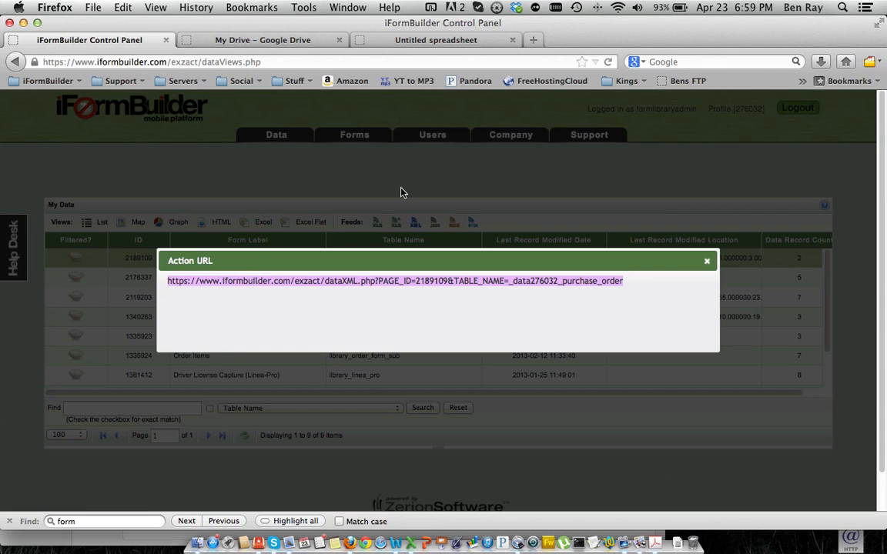
mouse_move(410, 188)
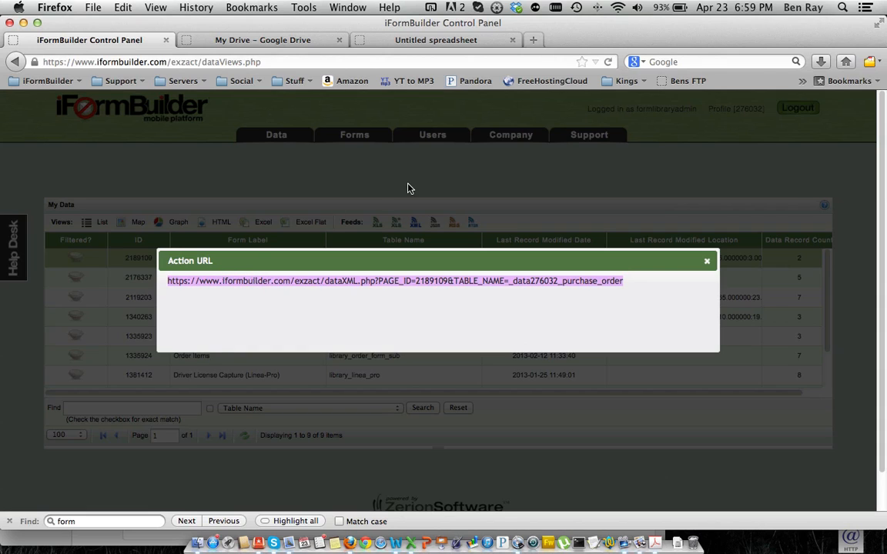
click(436, 39)
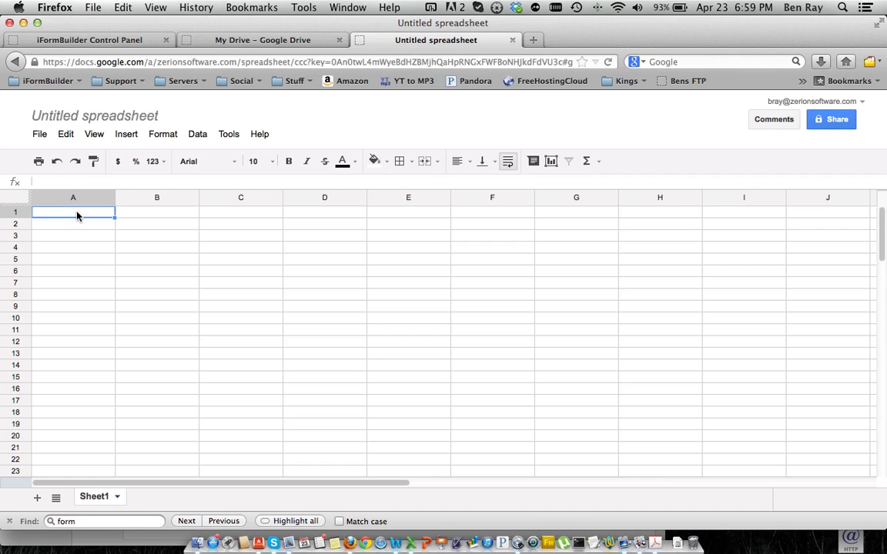
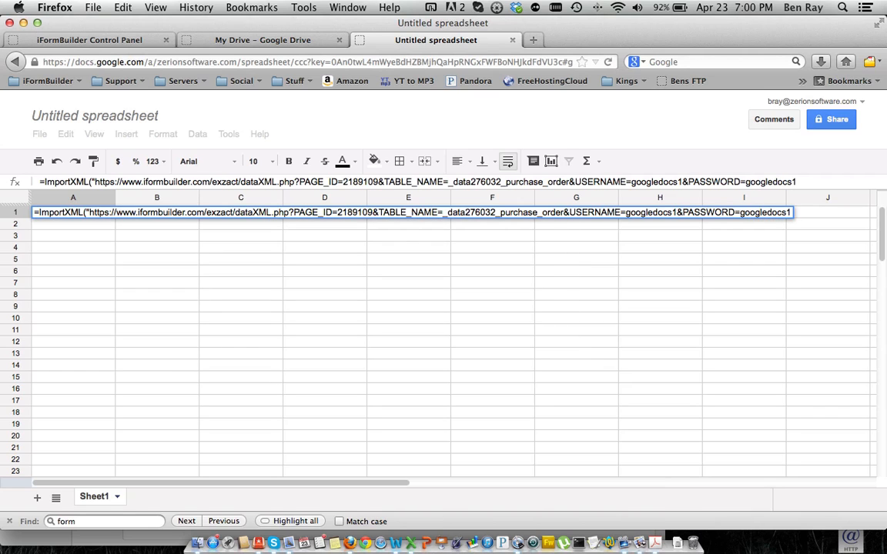
- Close the URL string and add the "//record" XPath argument to finish the formula
text(")
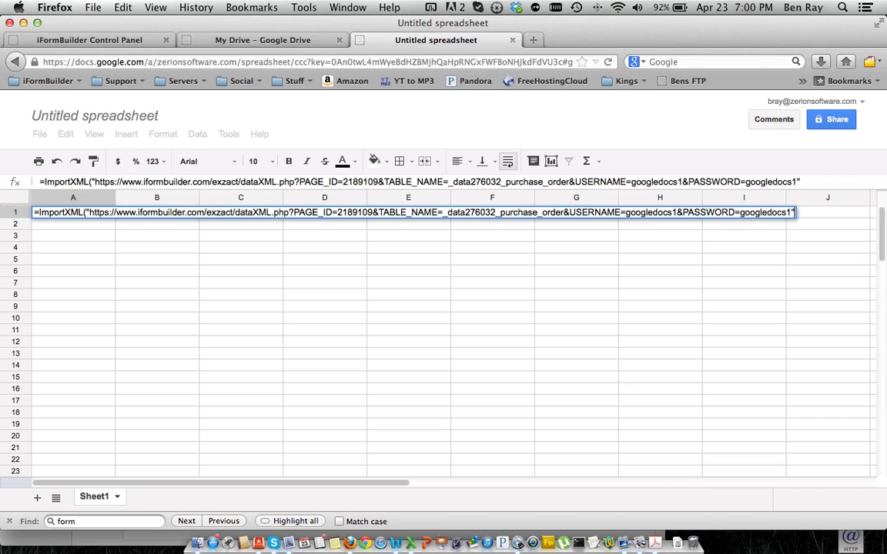
text(,")
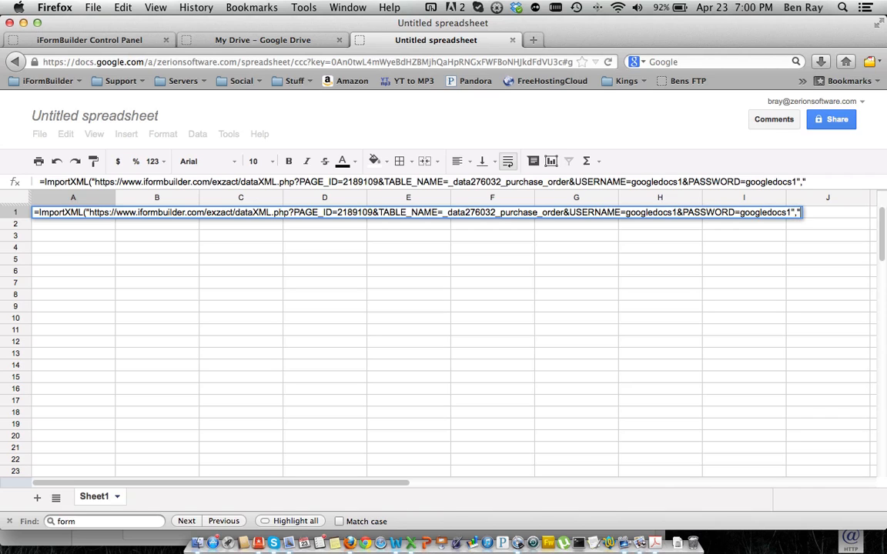
text(/)
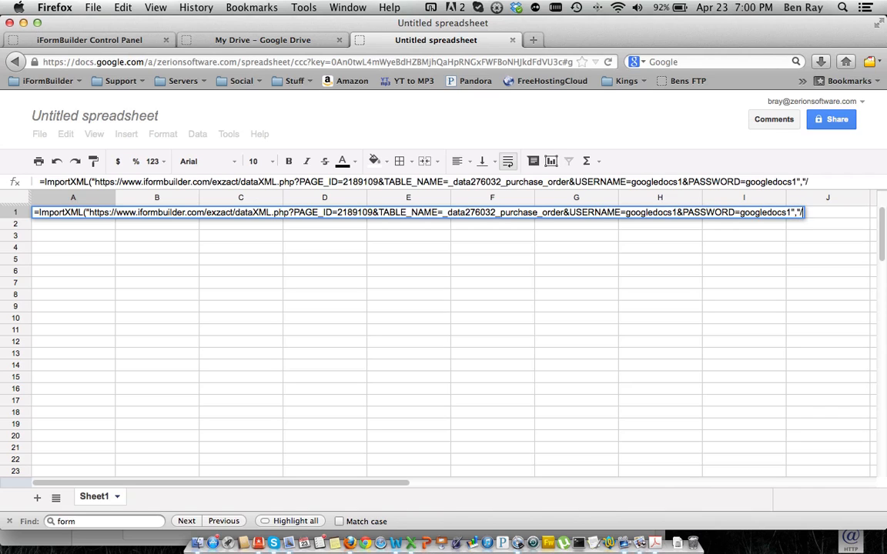
text(recor)
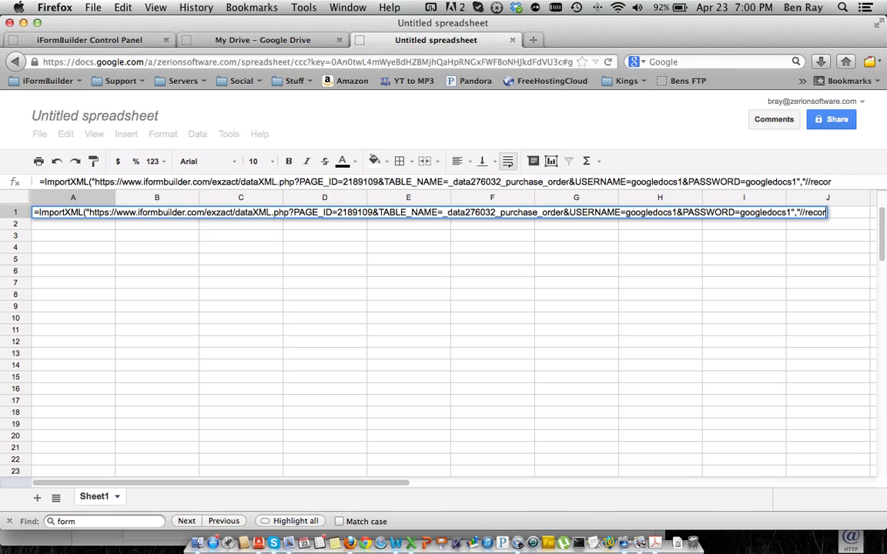
text(d")
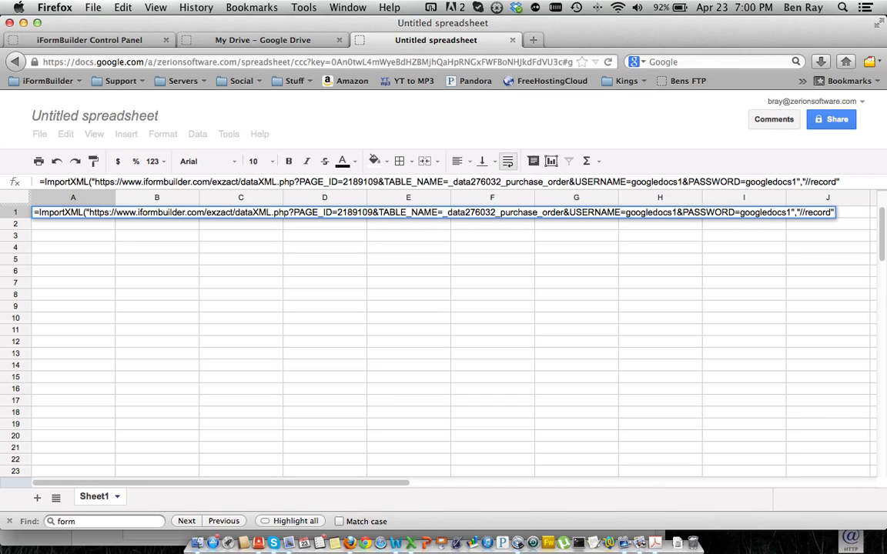
text())
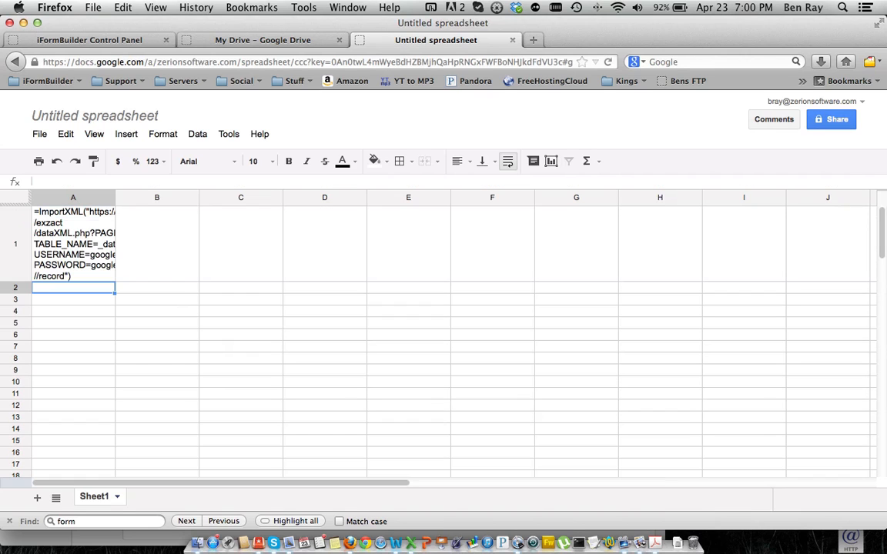
- Commit the ImportXML formula so two purchase-order records load into rows 1–2
key(Return)
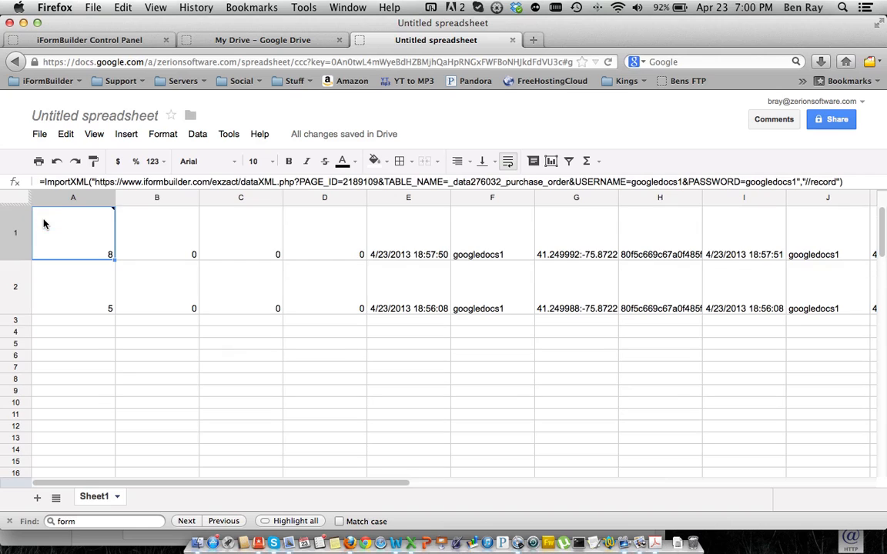
mouse_move(111, 242)
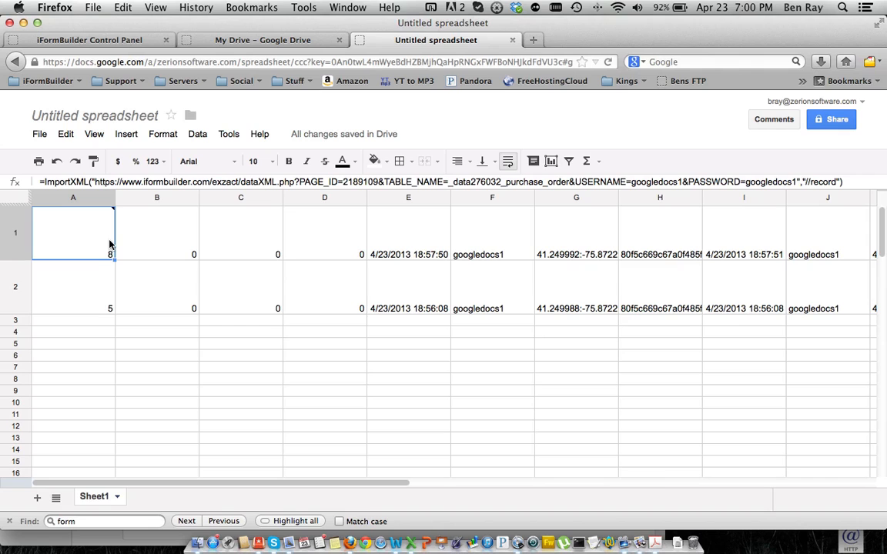
mouse_move(115, 267)
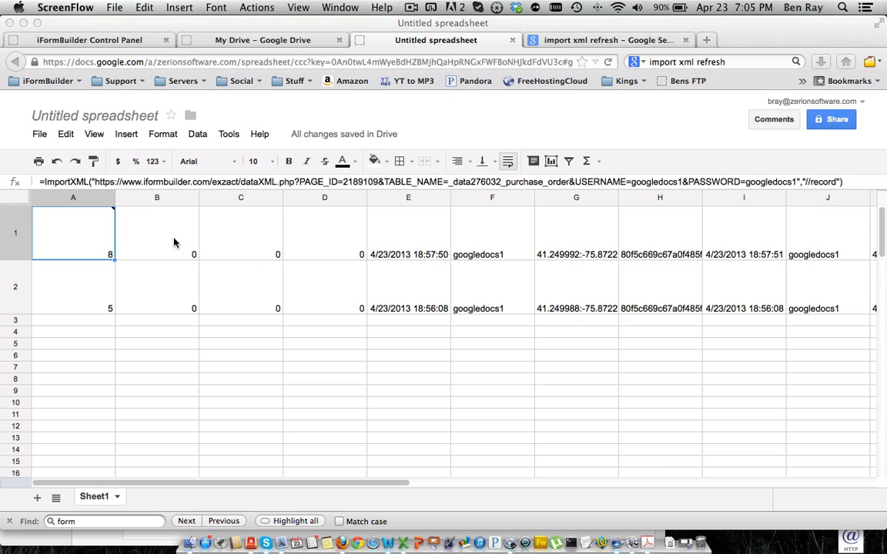
mouse_move(99, 245)
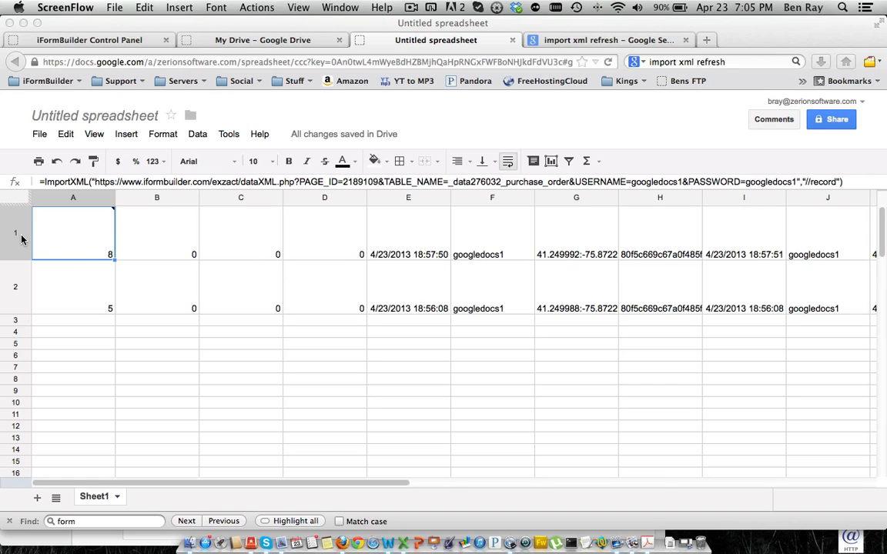
mouse_move(60, 238)
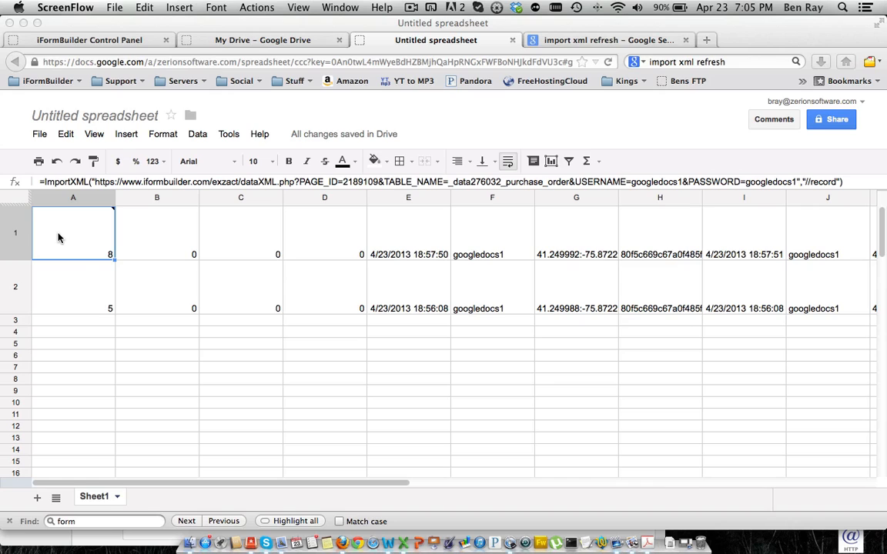
mouse_move(81, 277)
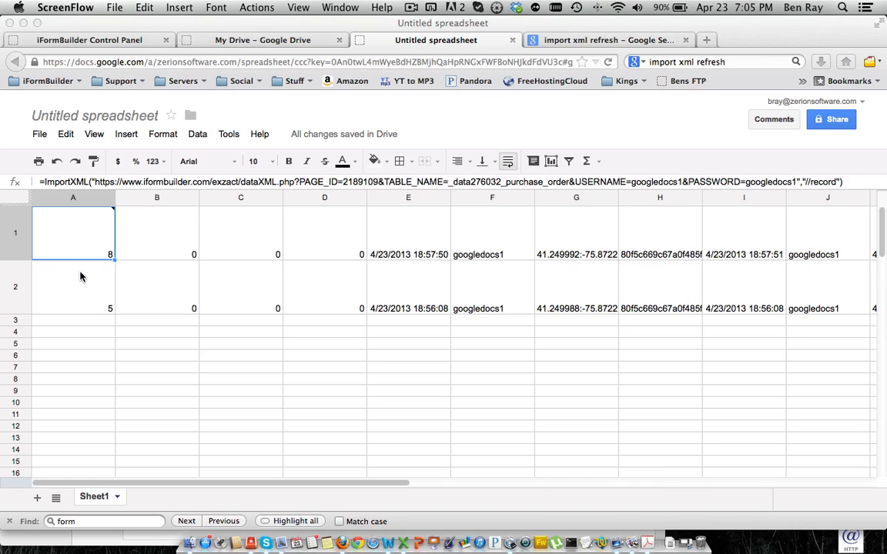
mouse_move(148, 245)
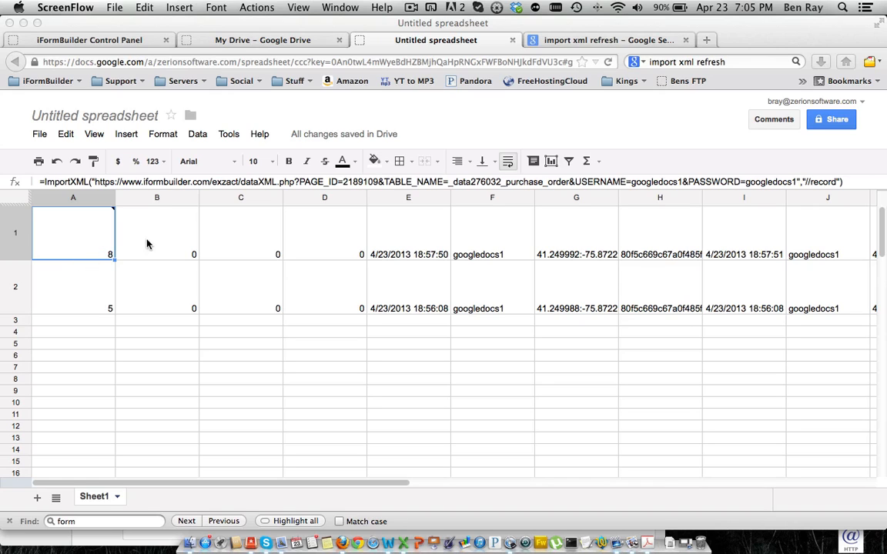
mouse_move(150, 277)
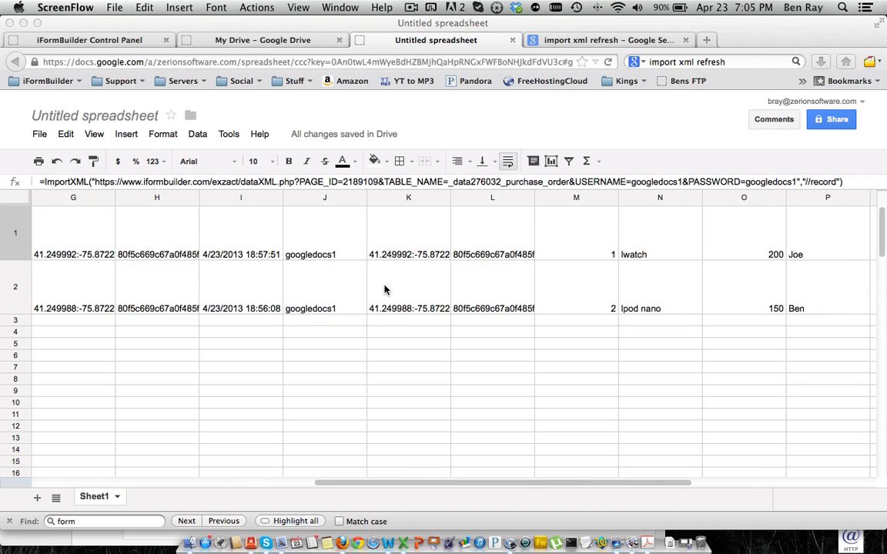
mouse_move(578, 248)
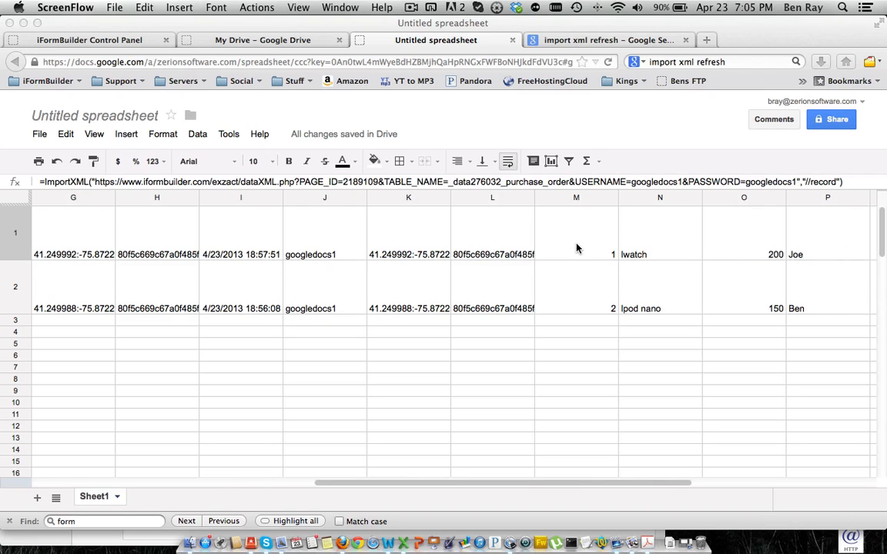
mouse_move(577, 239)
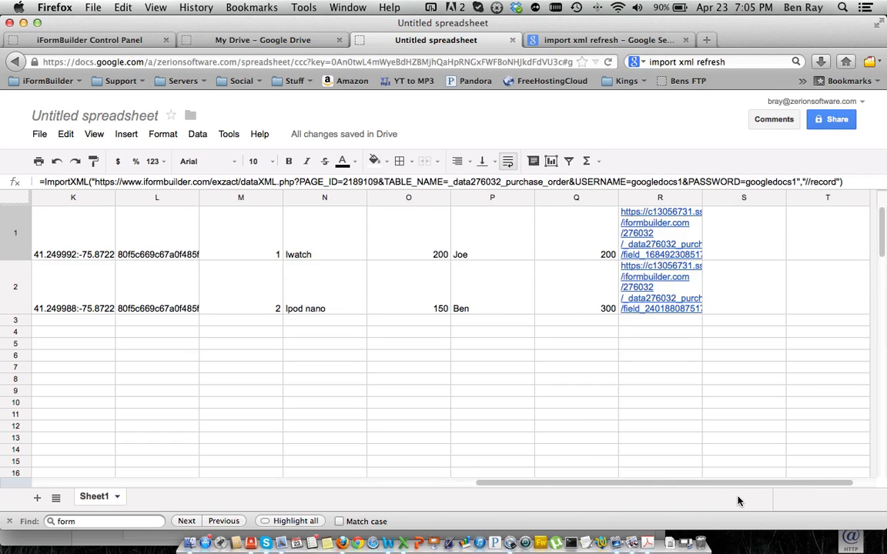
click(660, 232)
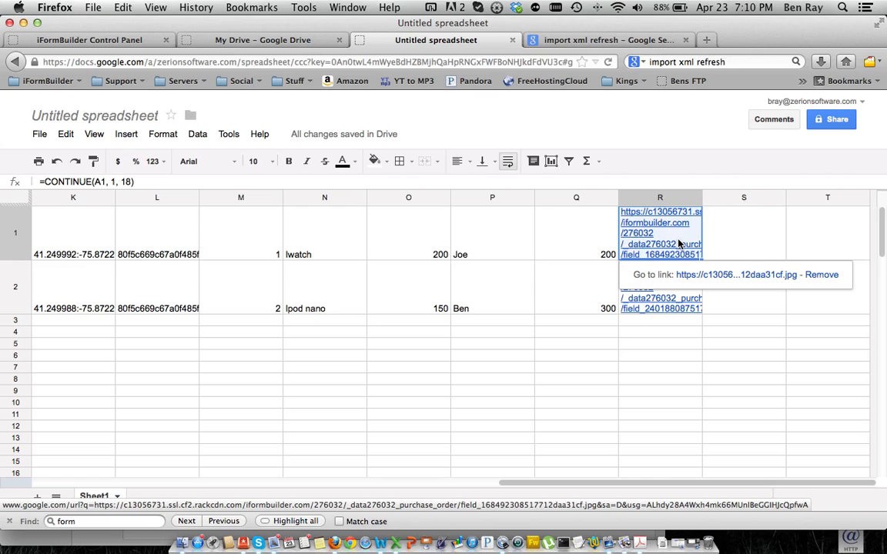